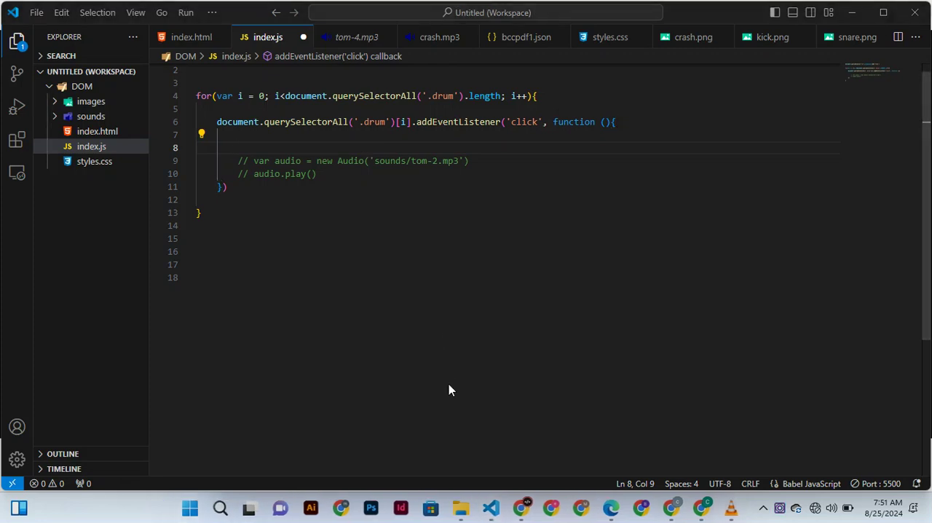
mouse_move(447, 385)
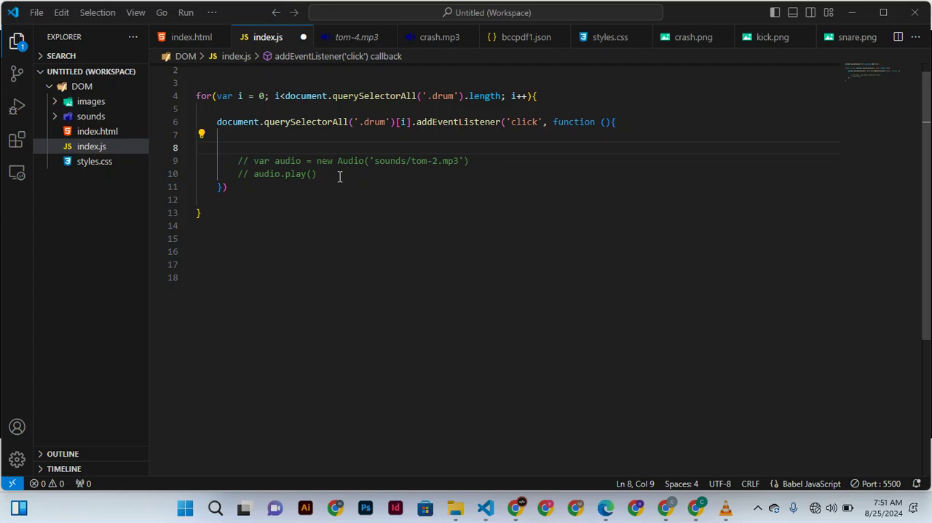
mouse_move(367, 139)
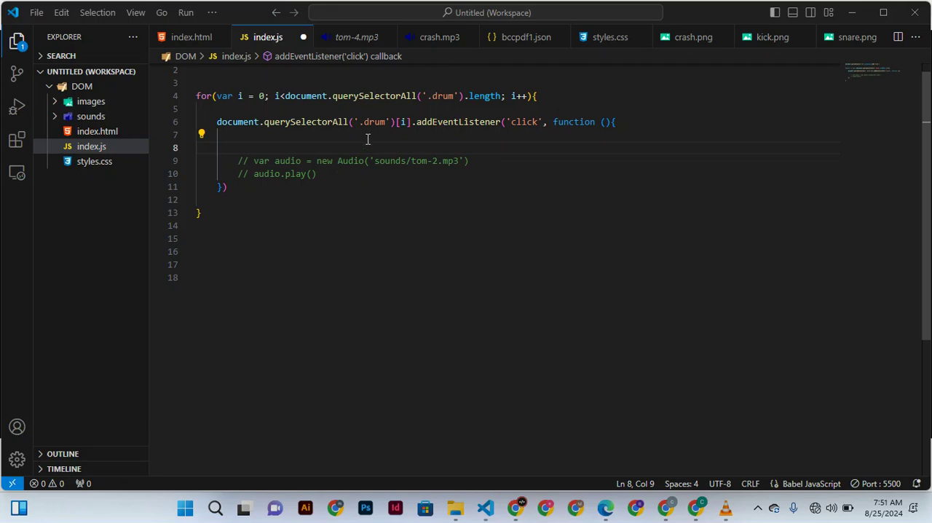
mouse_move(233, 134)
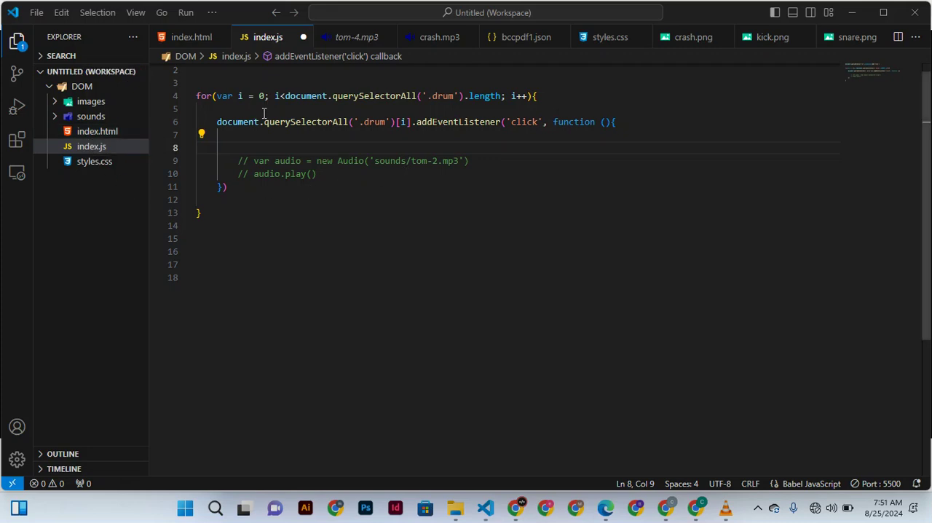
mouse_move(289, 130)
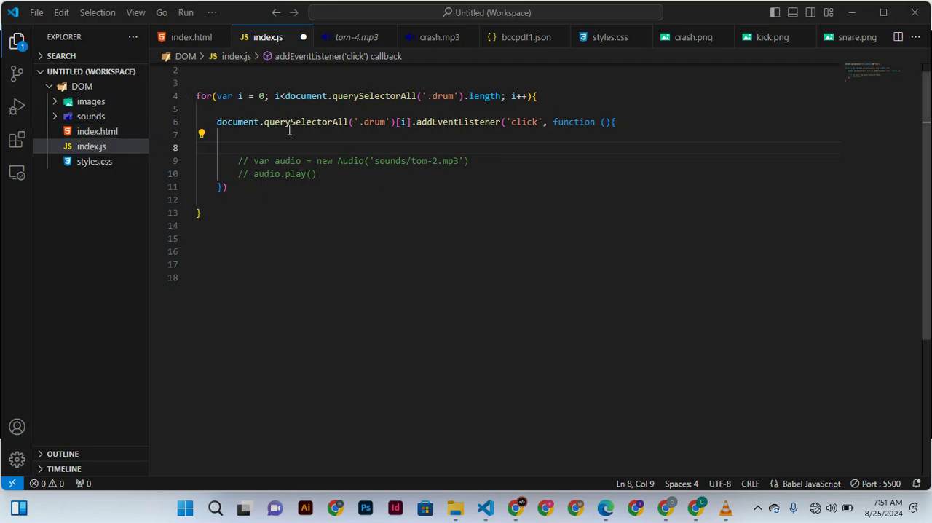
mouse_move(364, 165)
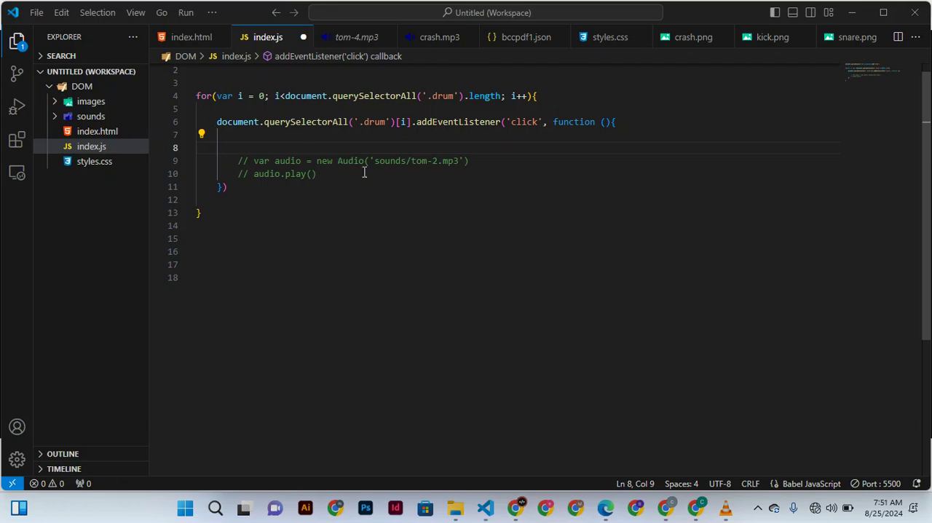
mouse_move(379, 231)
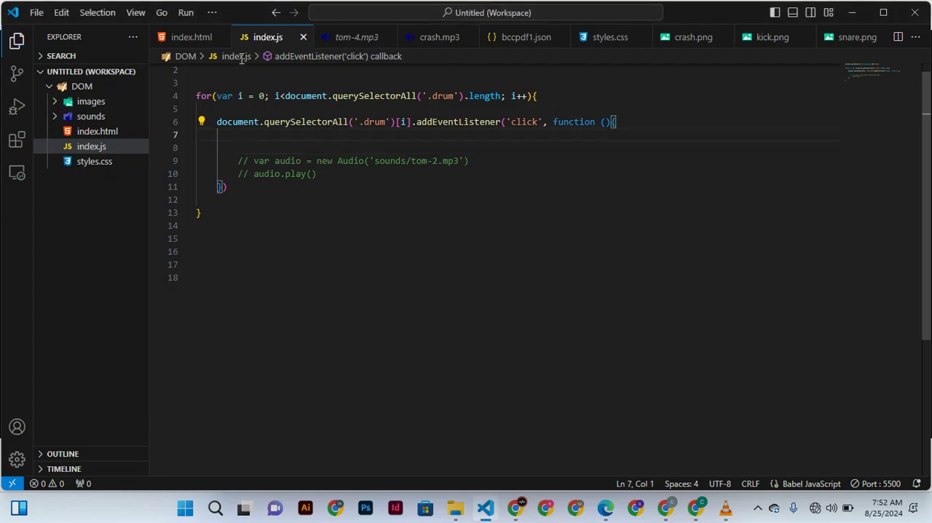
Switch from index.js to index.html to view the seven drum buttons a through g
click(91, 146)
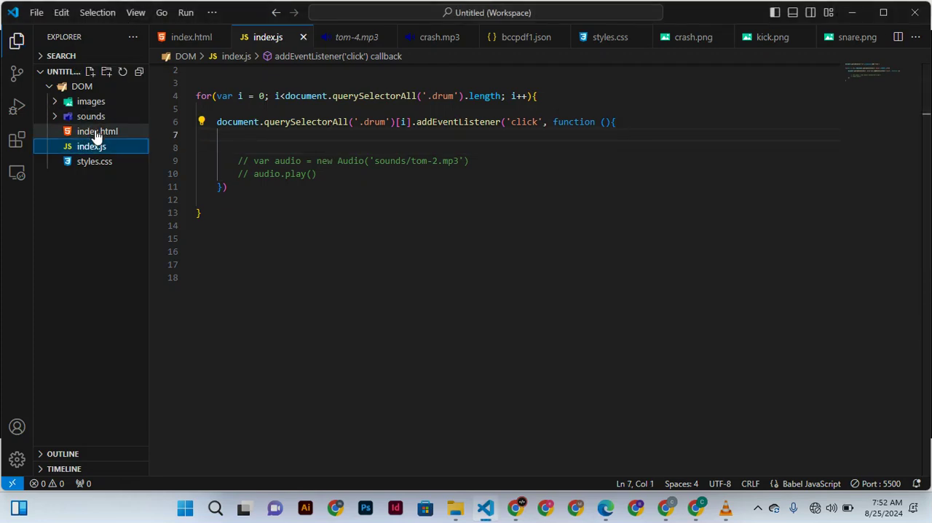
click(96, 131)
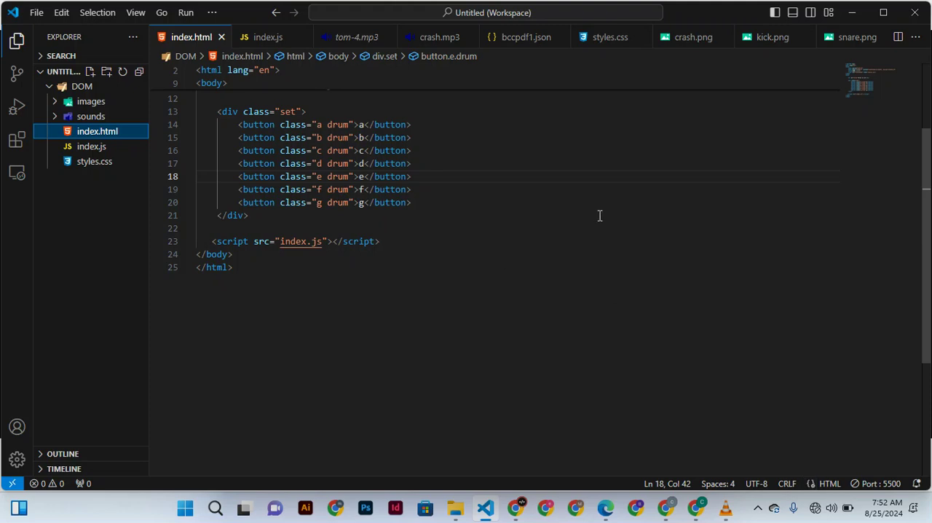
right_click(599, 216)
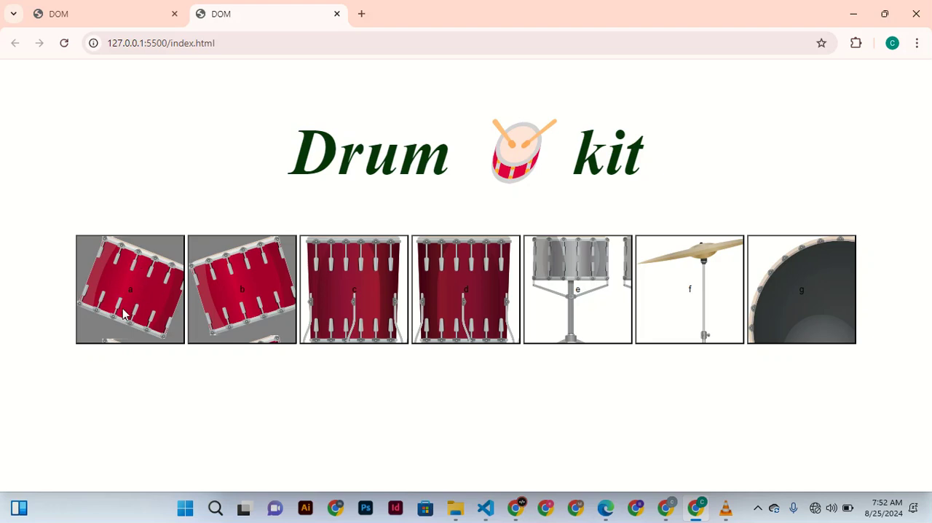
mouse_move(276, 295)
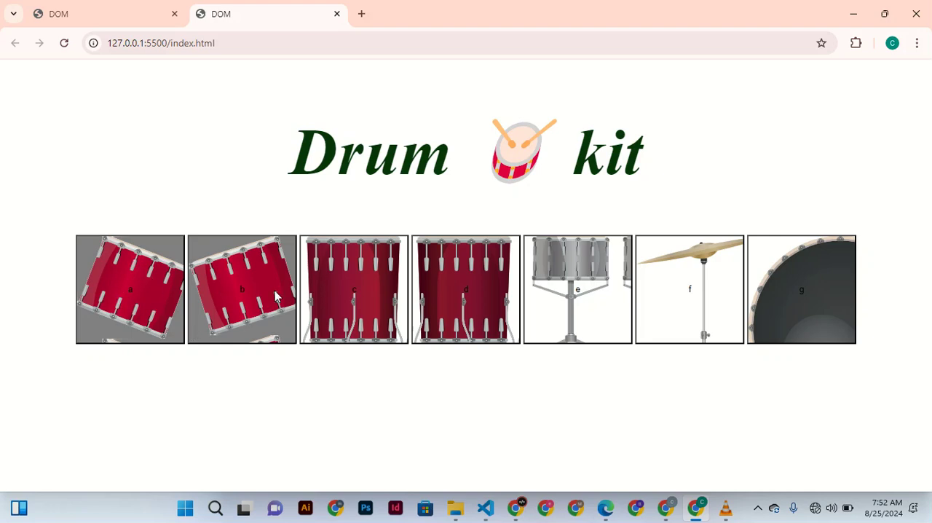
mouse_move(477, 289)
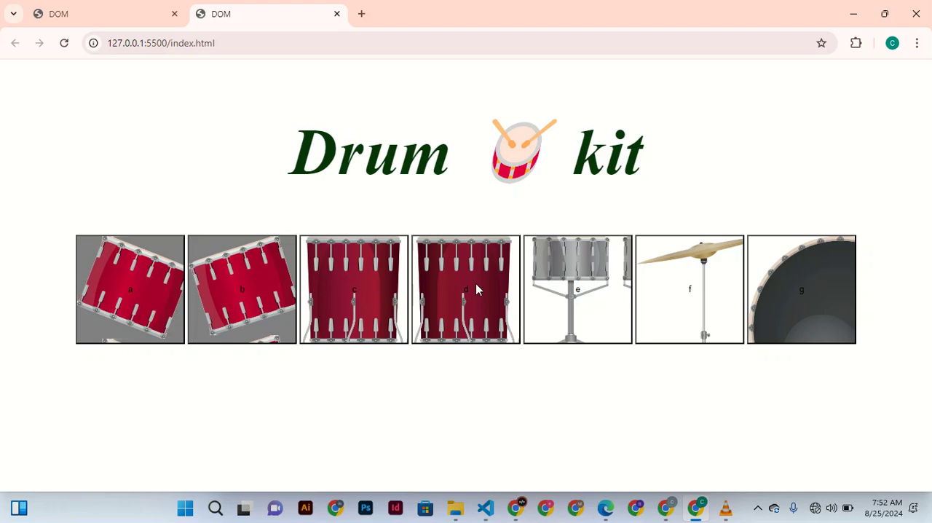
mouse_move(689, 272)
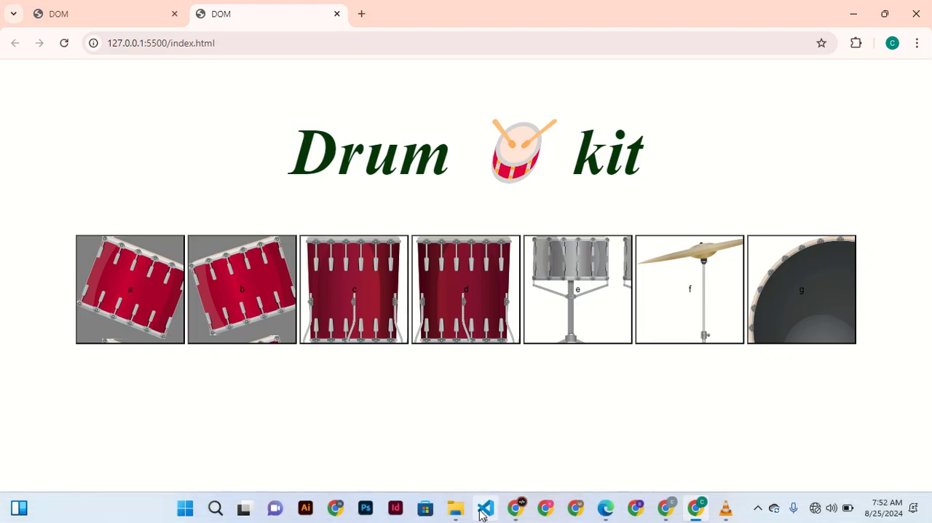
click(484, 507)
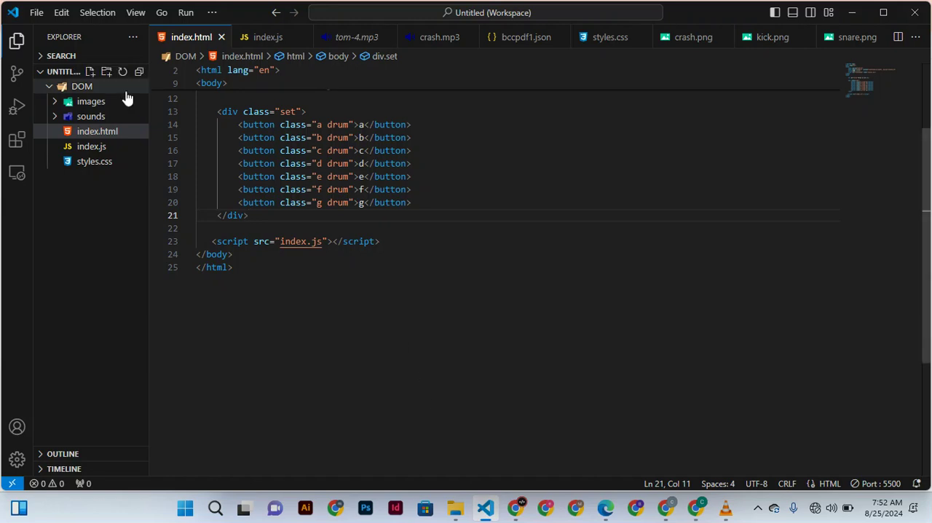
Review index.js's click-listener loop, then return to index.html's drum buttons
click(91, 146)
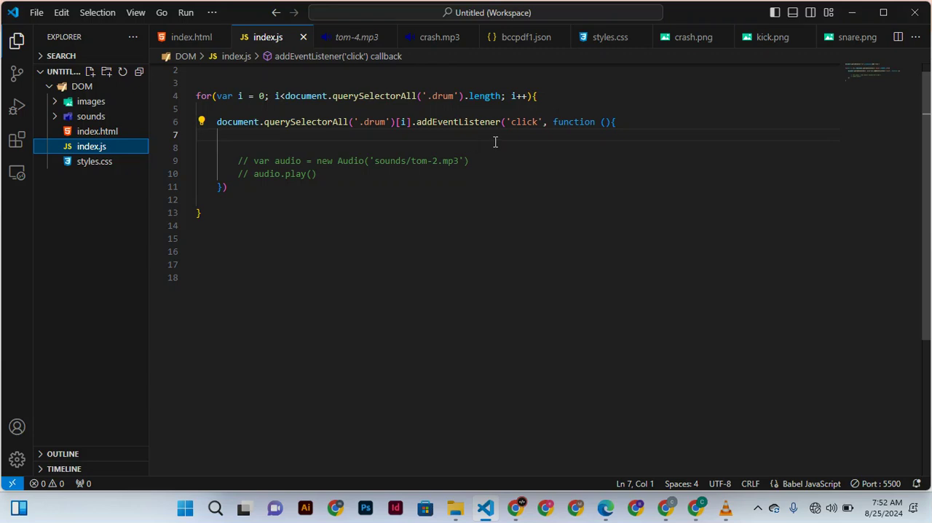
mouse_move(502, 157)
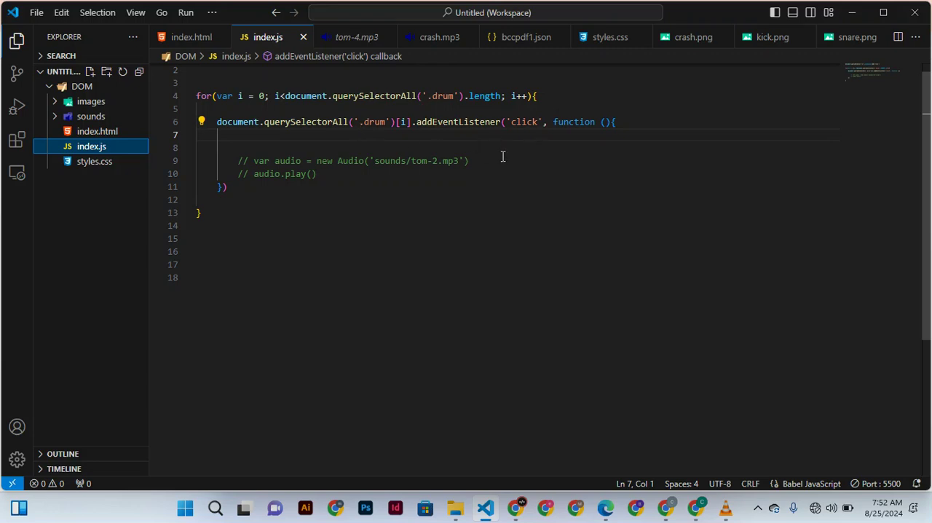
mouse_move(356, 115)
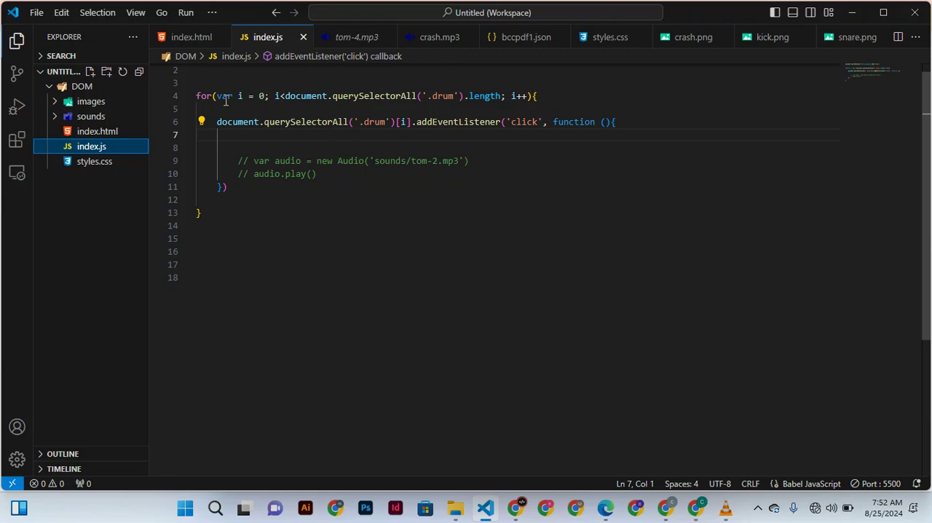
click(190, 37)
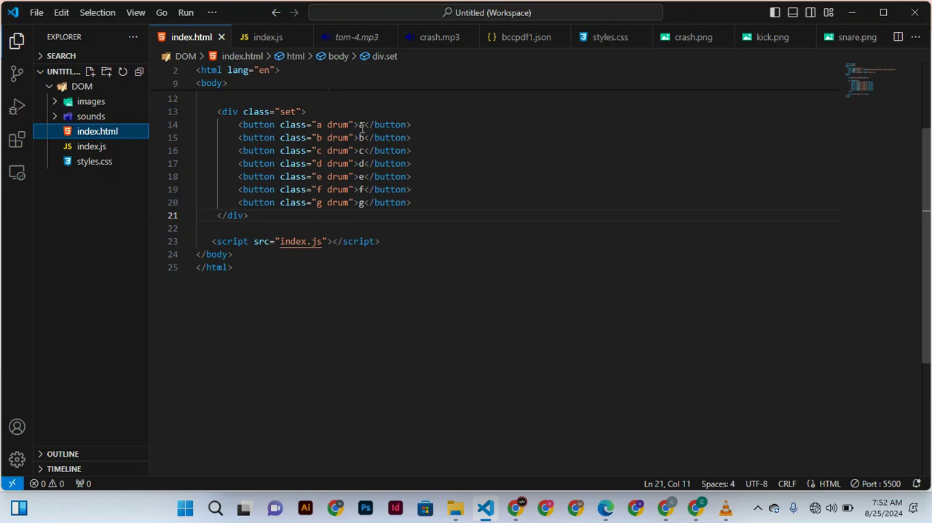
mouse_move(362, 126)
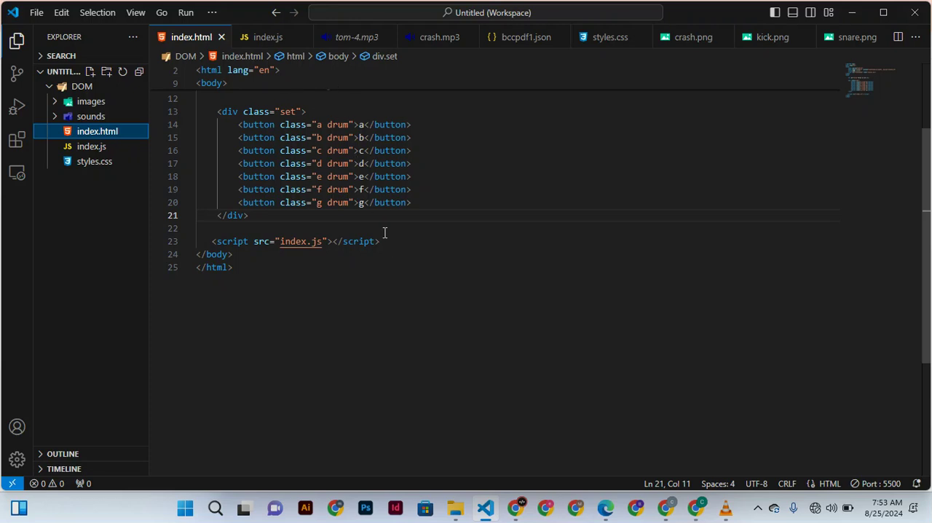
mouse_move(369, 175)
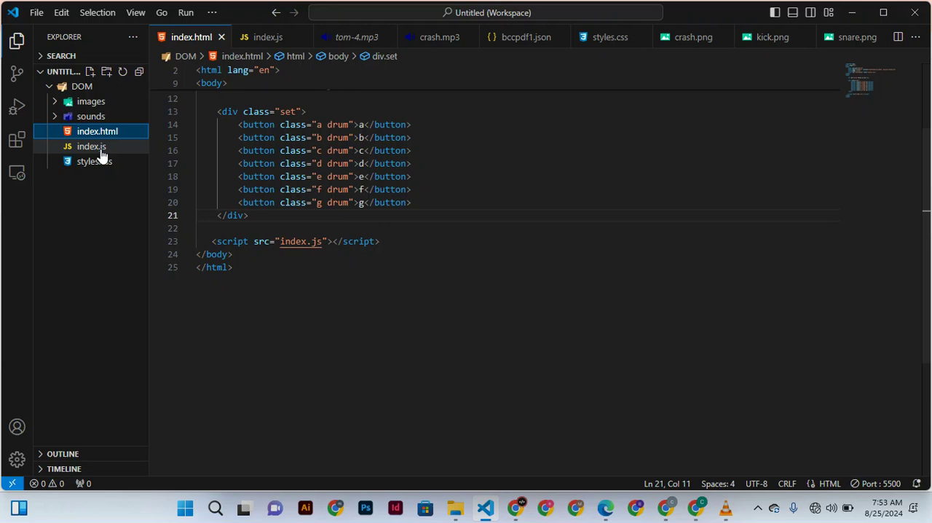
click(91, 147)
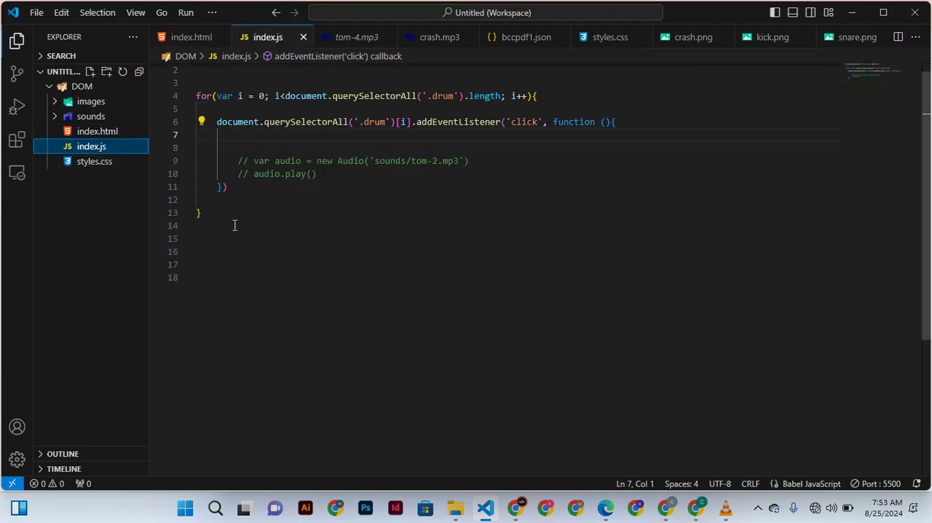